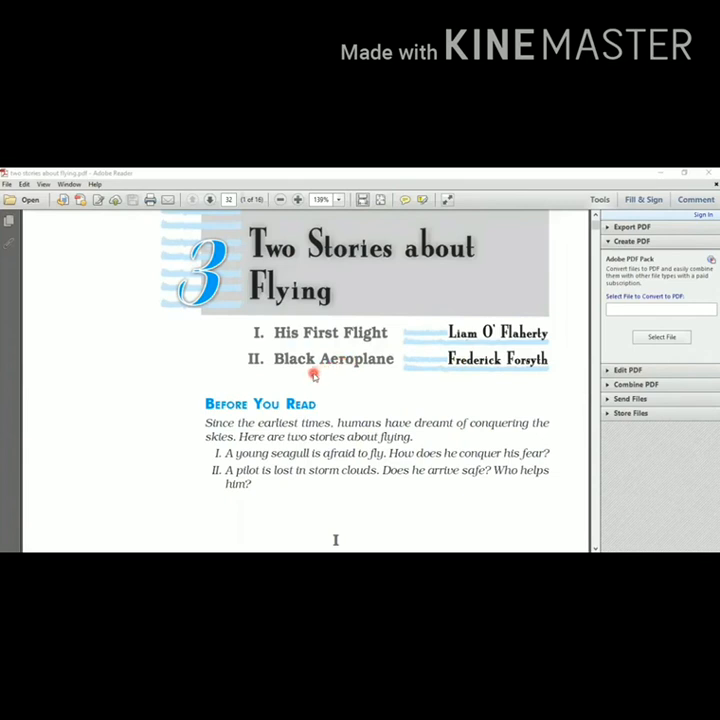
mouse_move(396, 364)
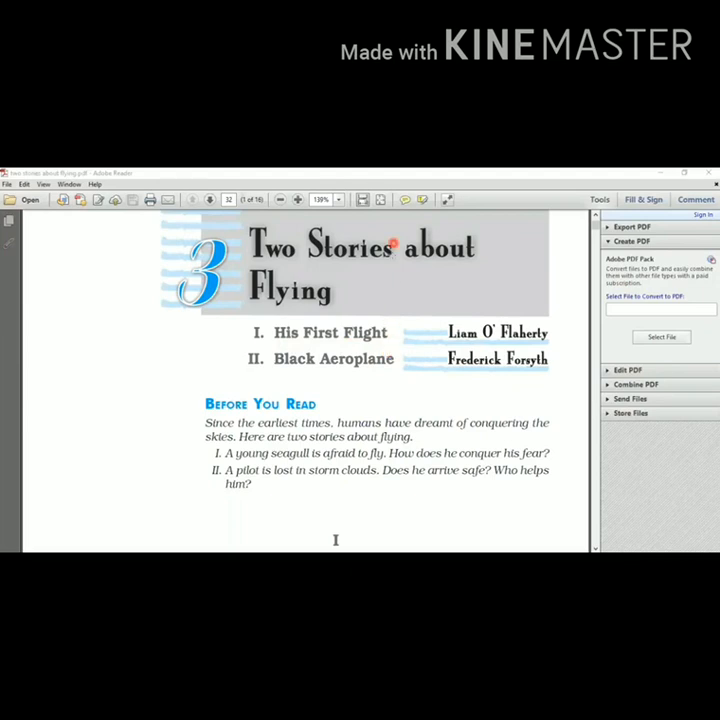
mouse_move(562, 224)
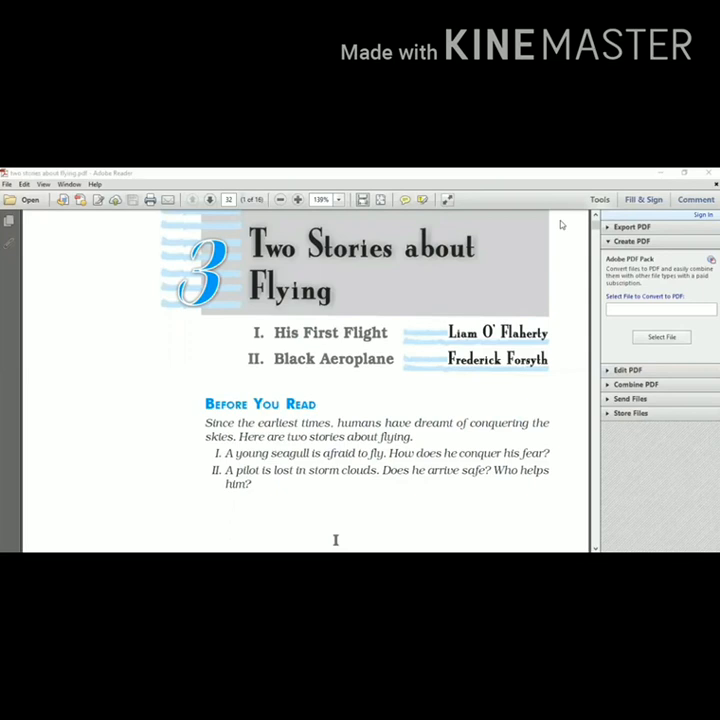
Step: Scroll down page 33 to reveal the lower text and the seagulls-over-cliffs illustration
scroll("down", 3)
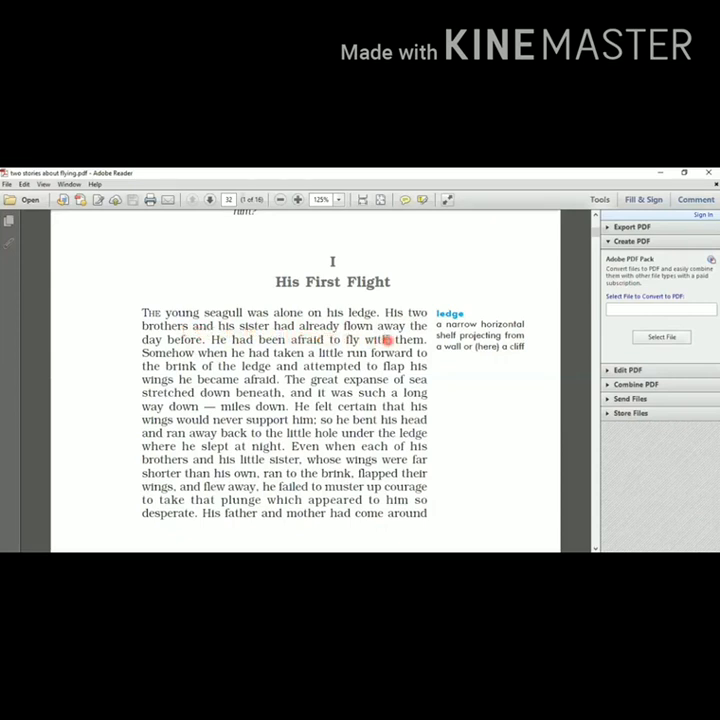
mouse_move(160, 348)
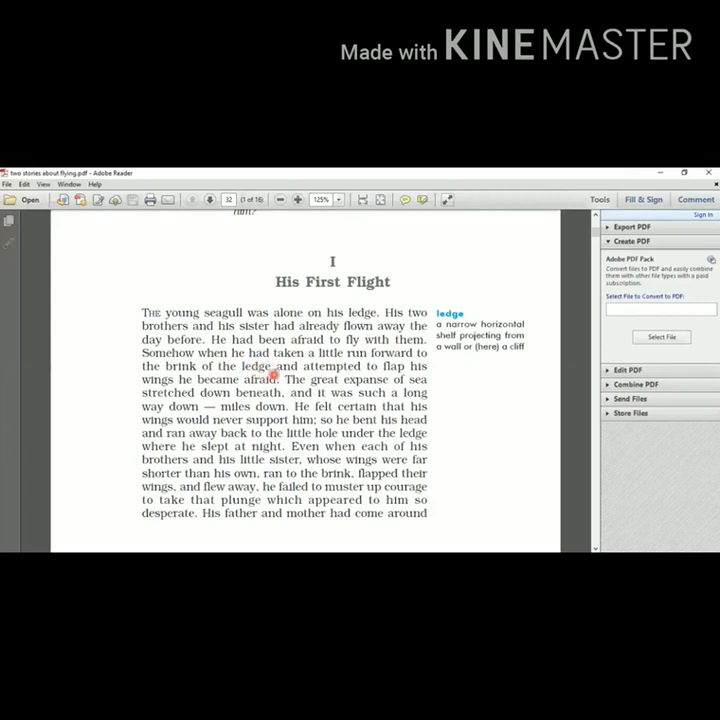
mouse_move(390, 378)
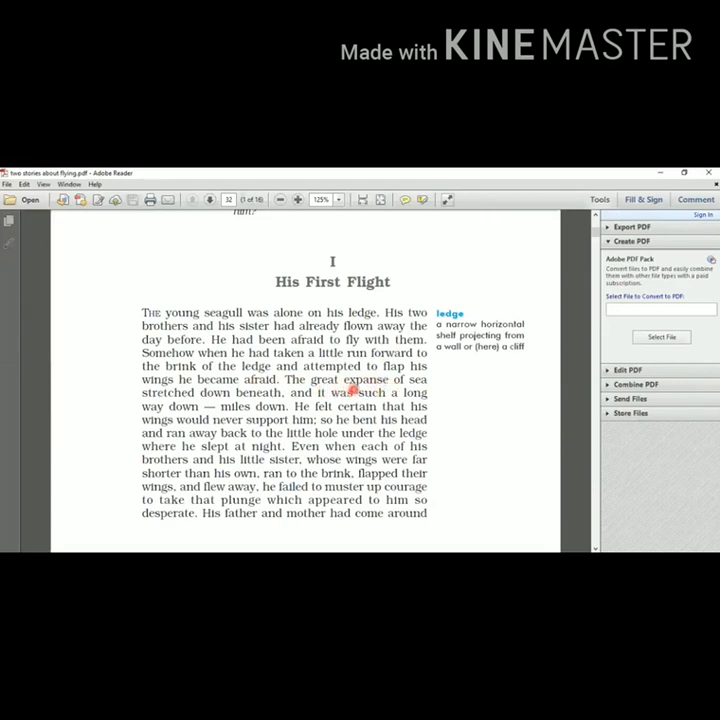
mouse_move(250, 404)
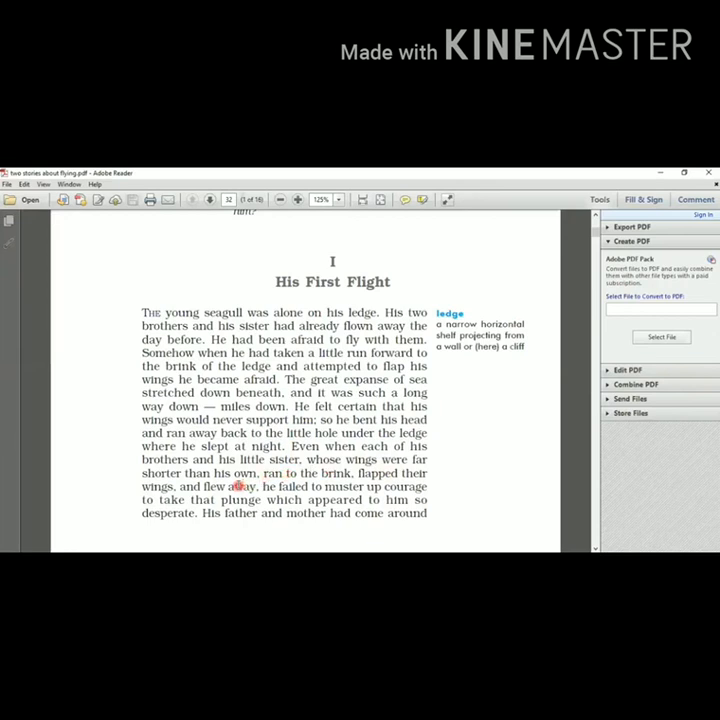
mouse_move(312, 486)
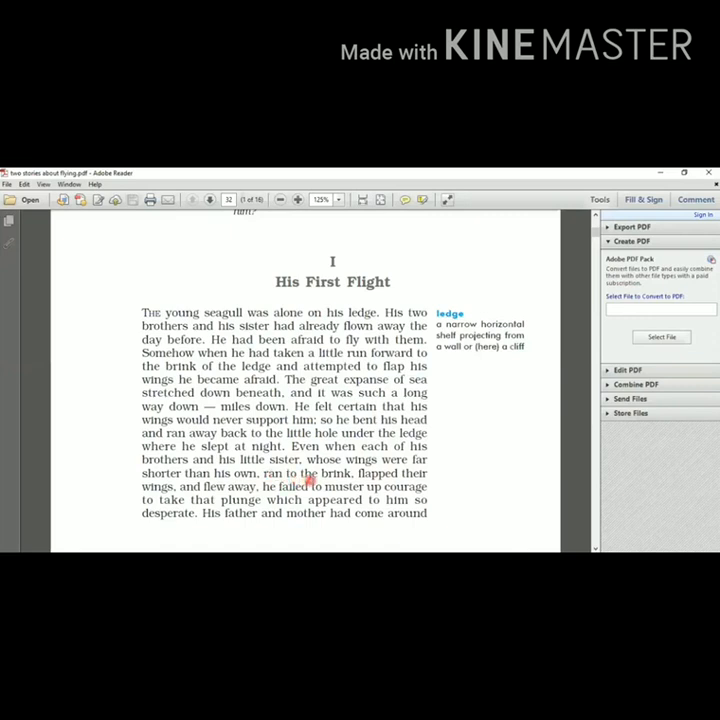
mouse_move(304, 464)
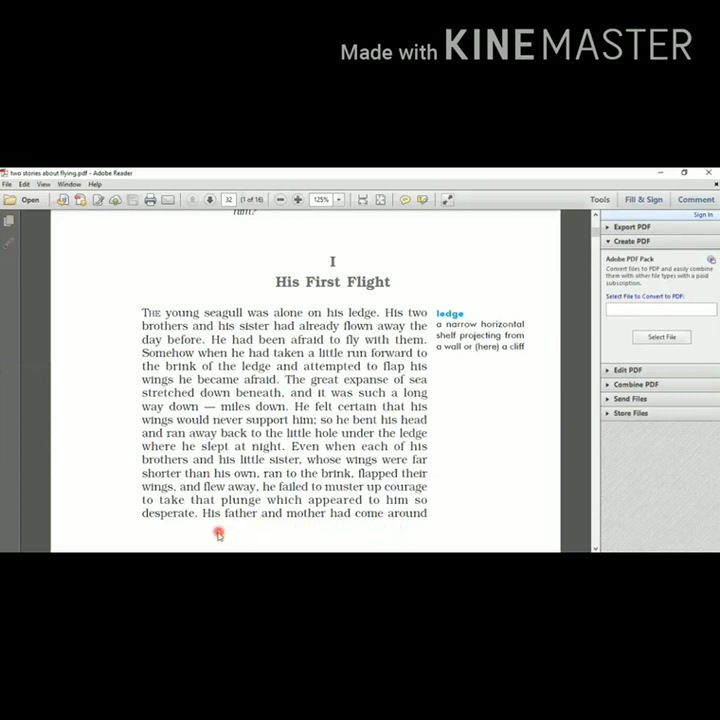
mouse_move(332, 524)
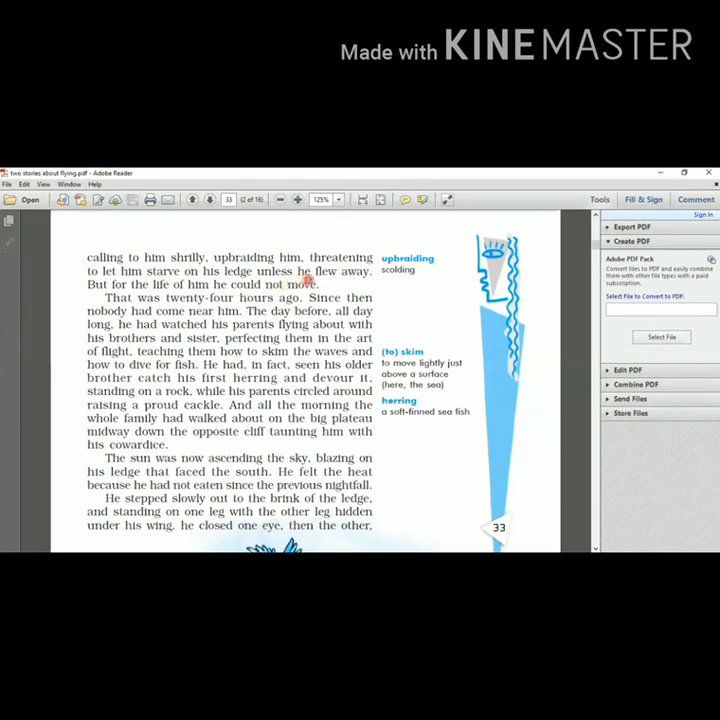
mouse_move(330, 272)
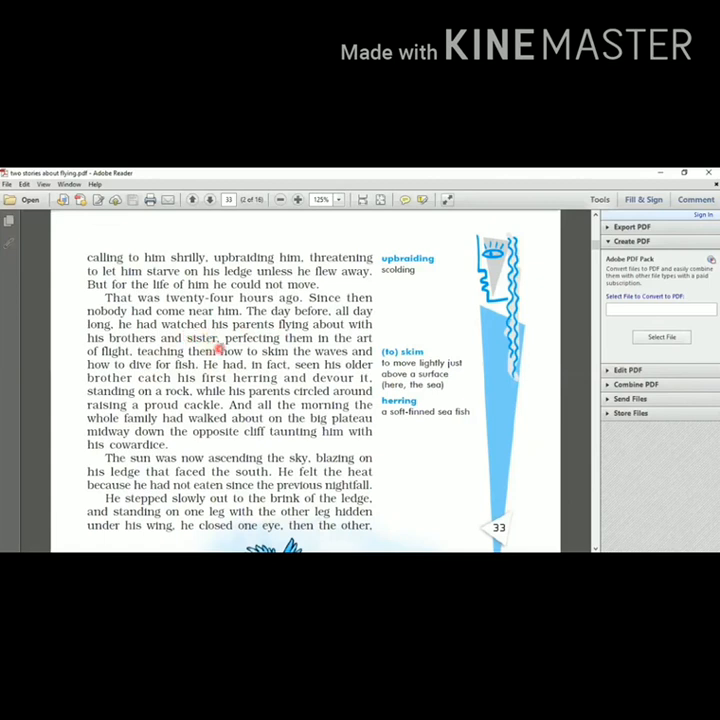
mouse_move(244, 352)
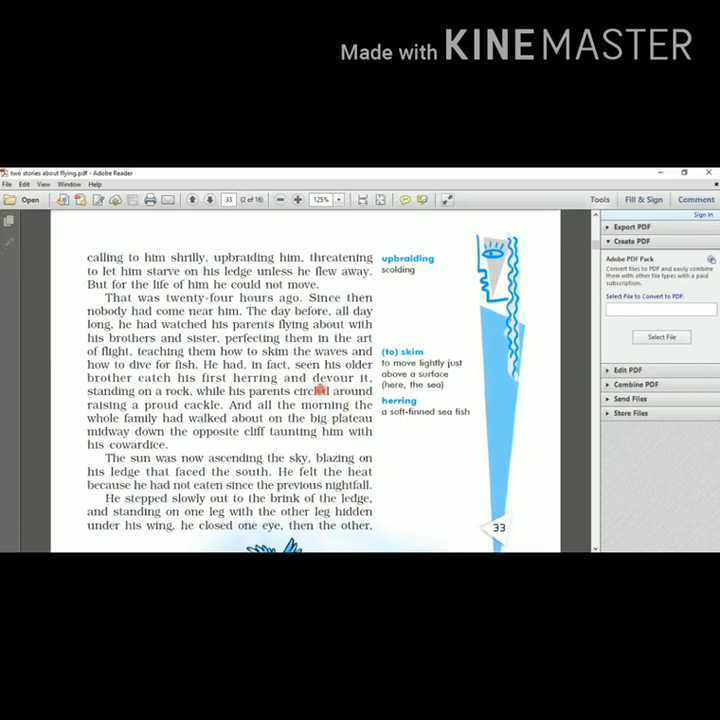
double_click(332, 390)
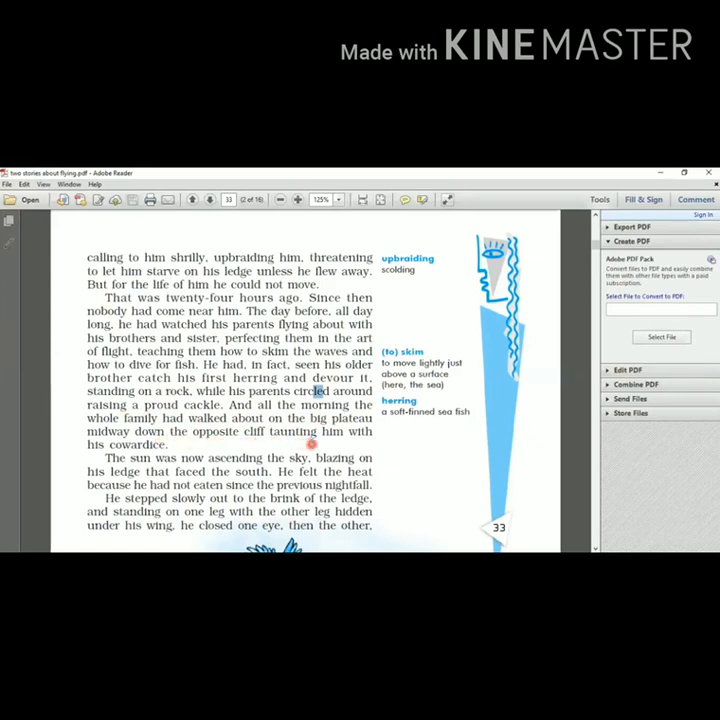
mouse_move(176, 444)
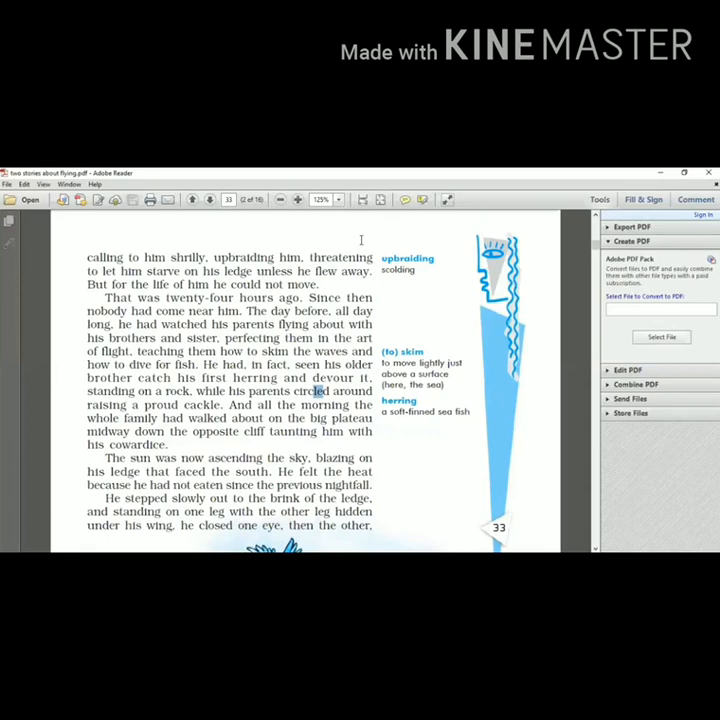
scroll("down", 3)
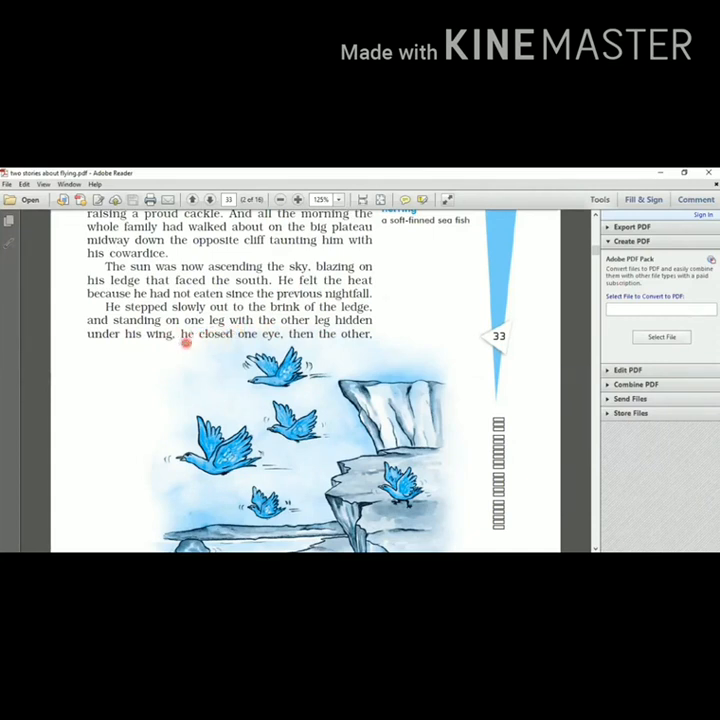
mouse_move(284, 344)
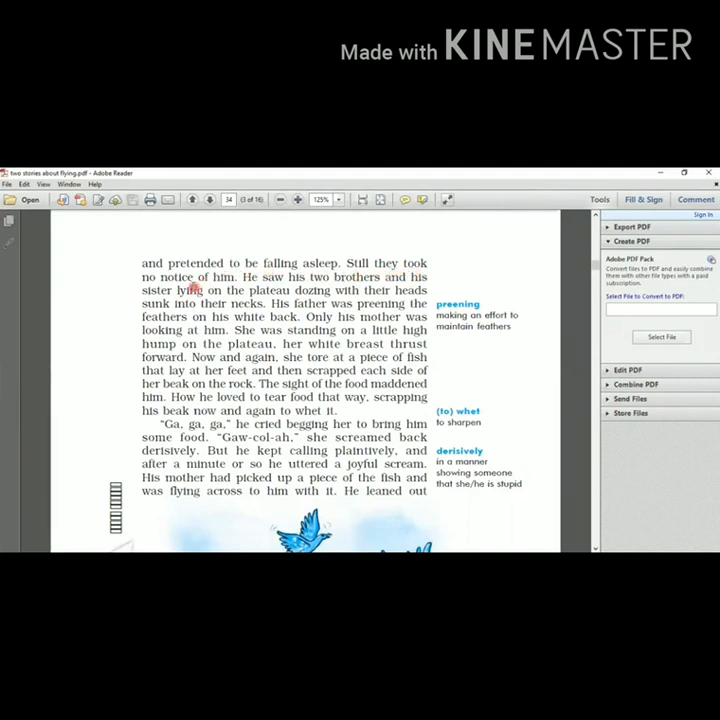
mouse_move(254, 288)
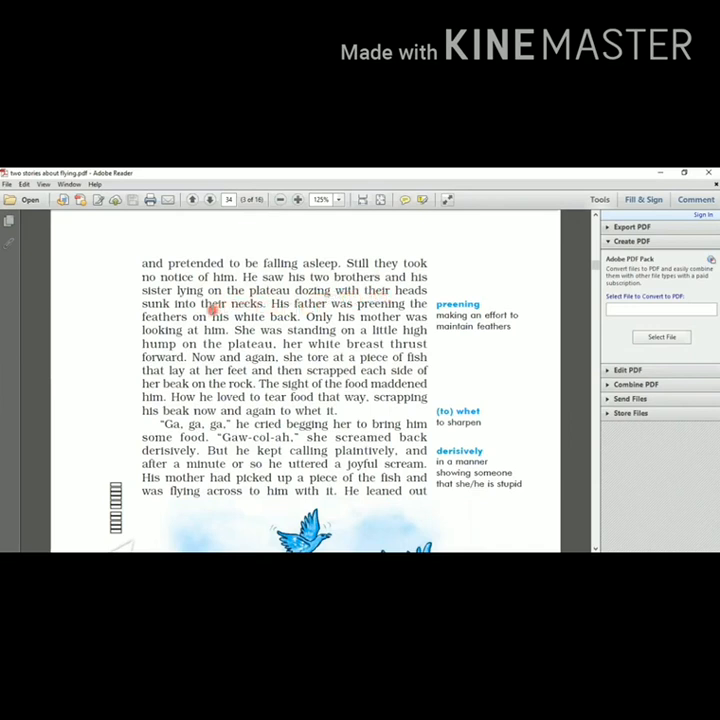
mouse_move(288, 312)
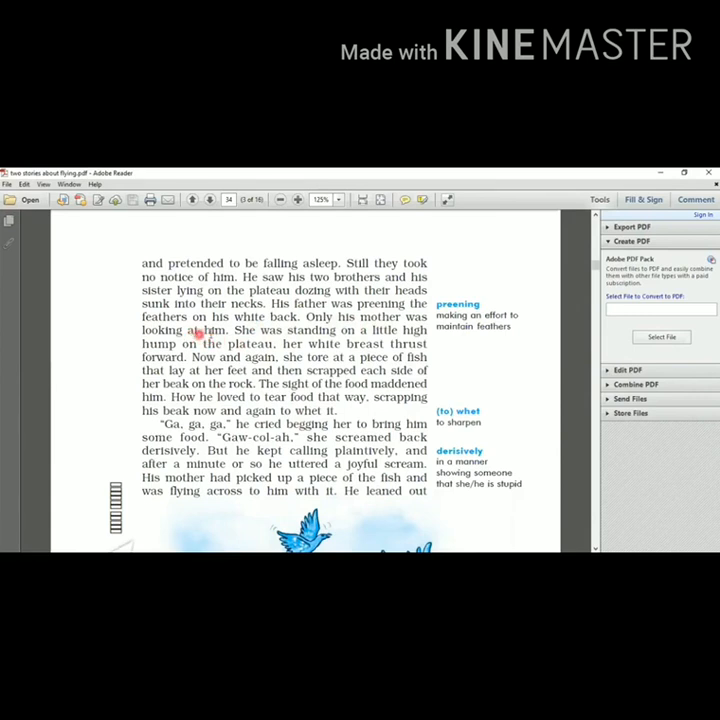
mouse_move(228, 344)
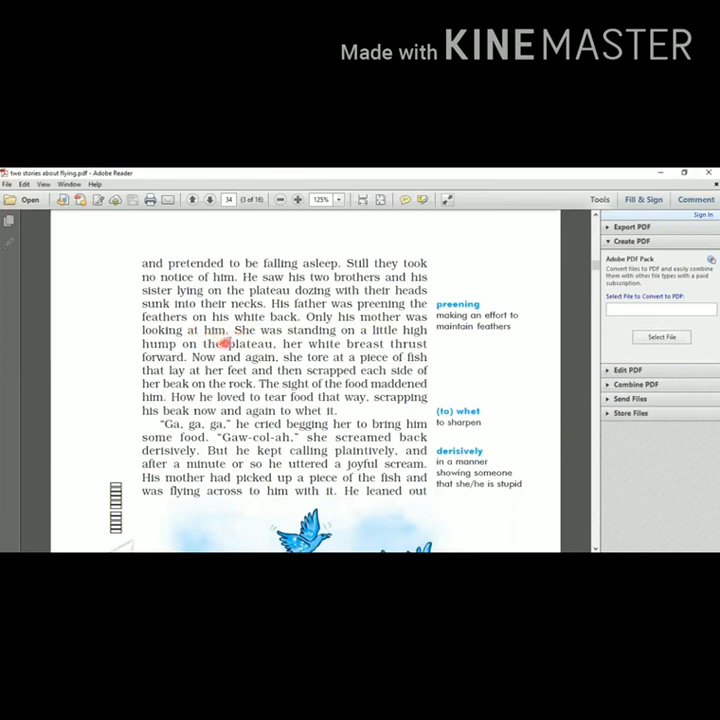
mouse_move(340, 340)
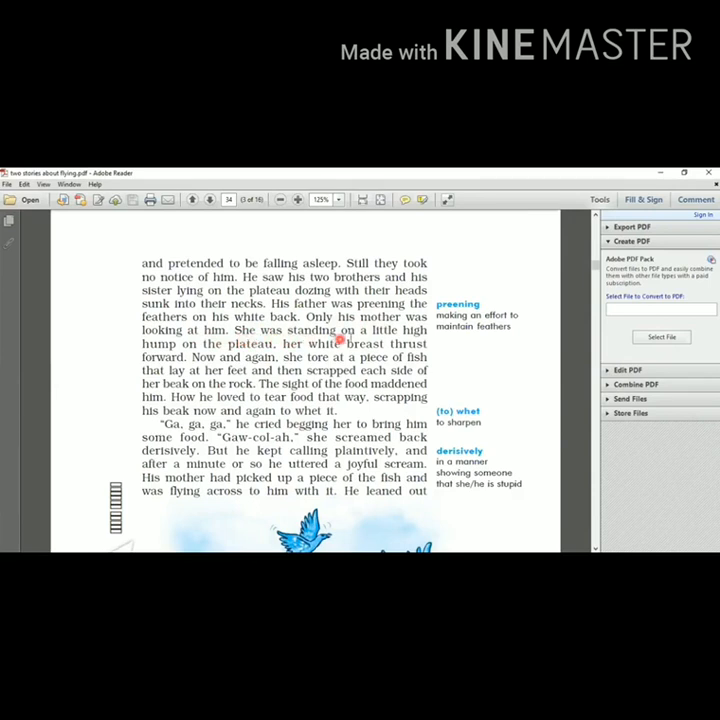
mouse_move(236, 352)
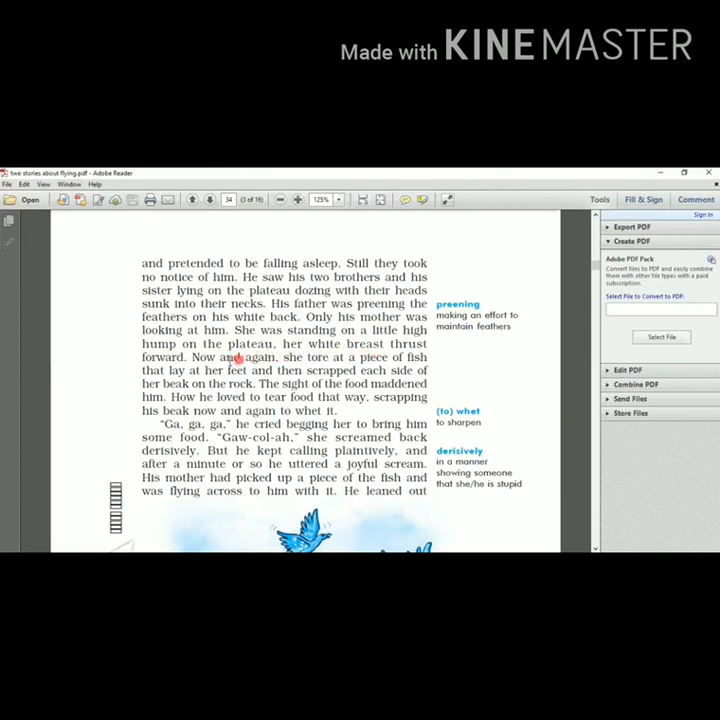
mouse_move(298, 356)
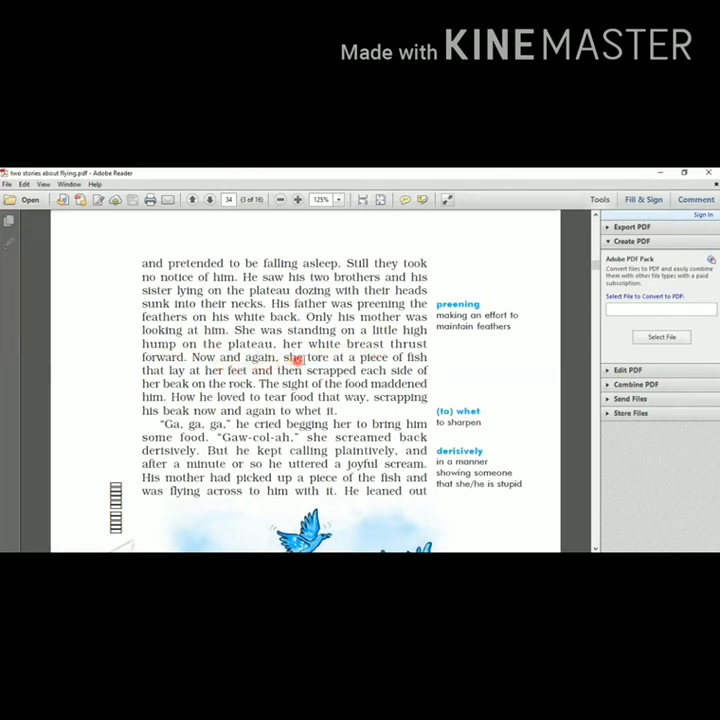